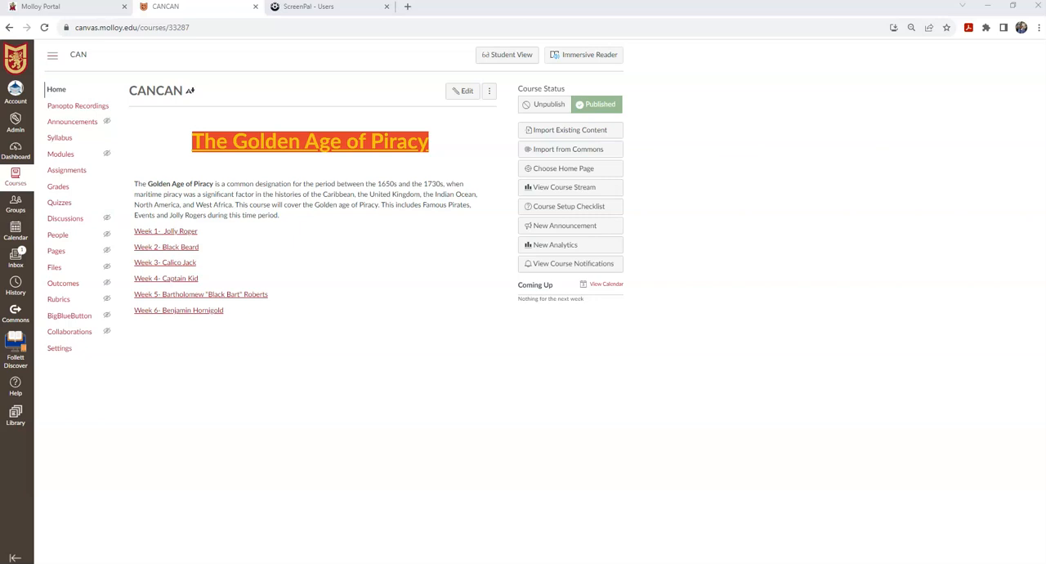
mouse_move(80, 199)
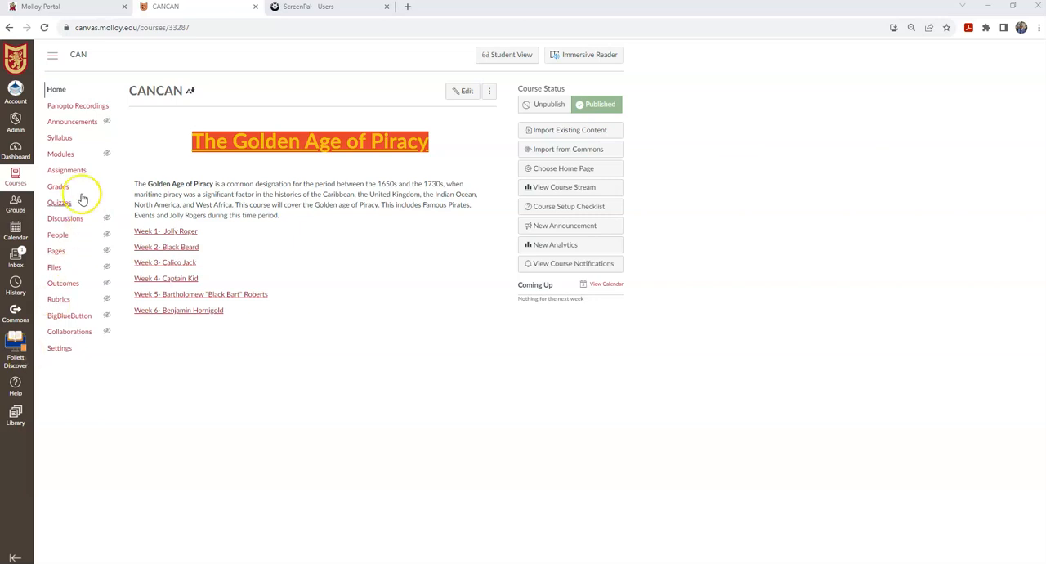
mouse_move(79, 105)
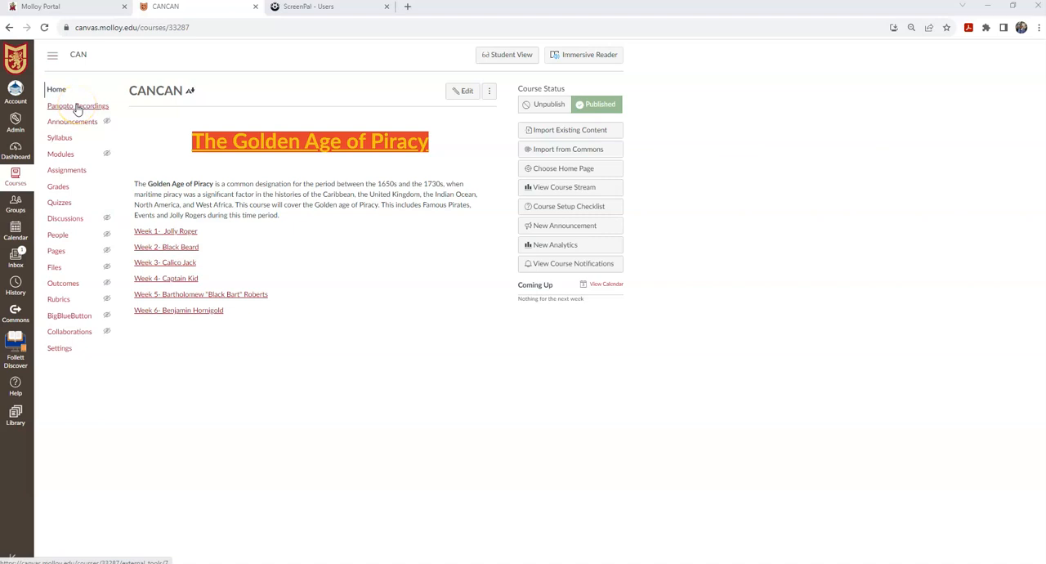
- Load the CANCAN course's Panopto Recordings page, showing the empty Default Term - CANCAN folder
click(78, 104)
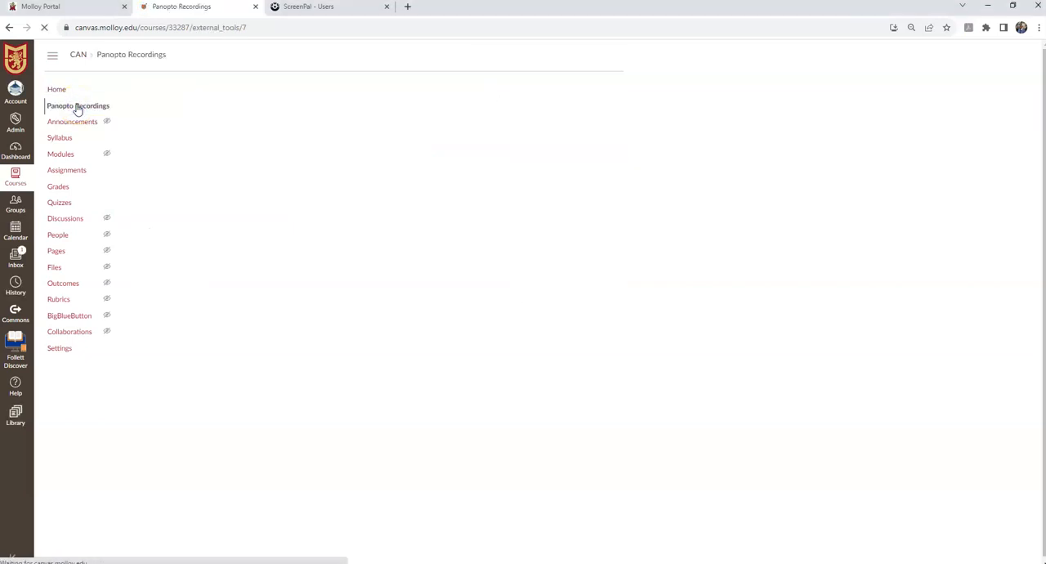
click(78, 105)
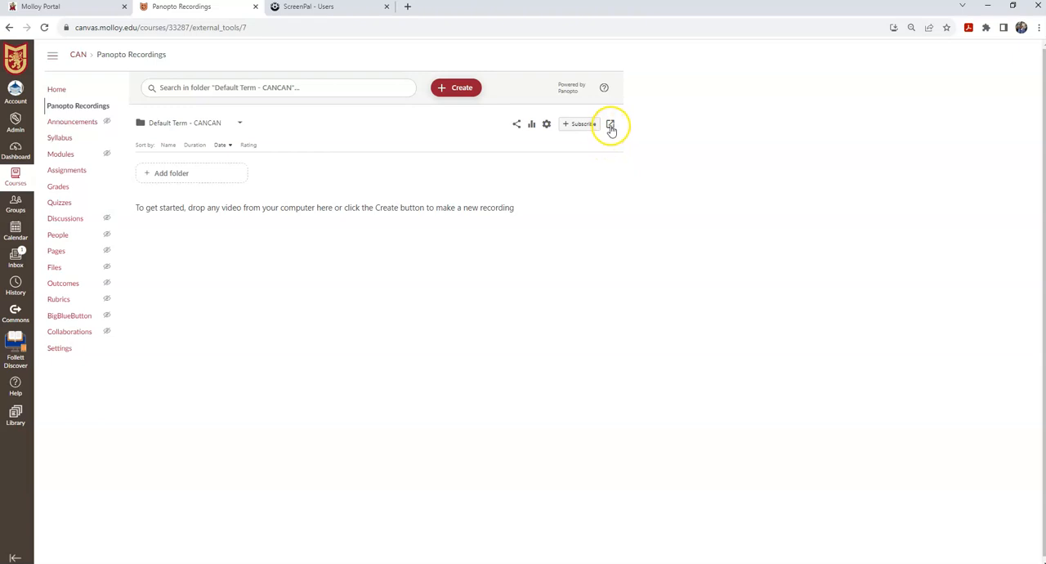
mouse_move(610, 124)
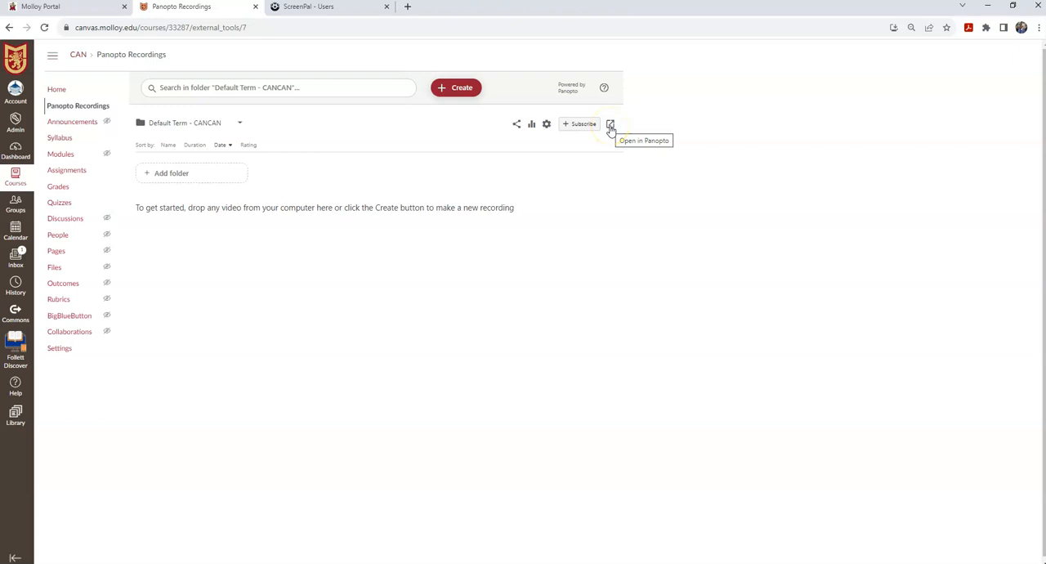
- Open the Default Term - CANCAN folder on the Panopto website in a new tab
click(610, 124)
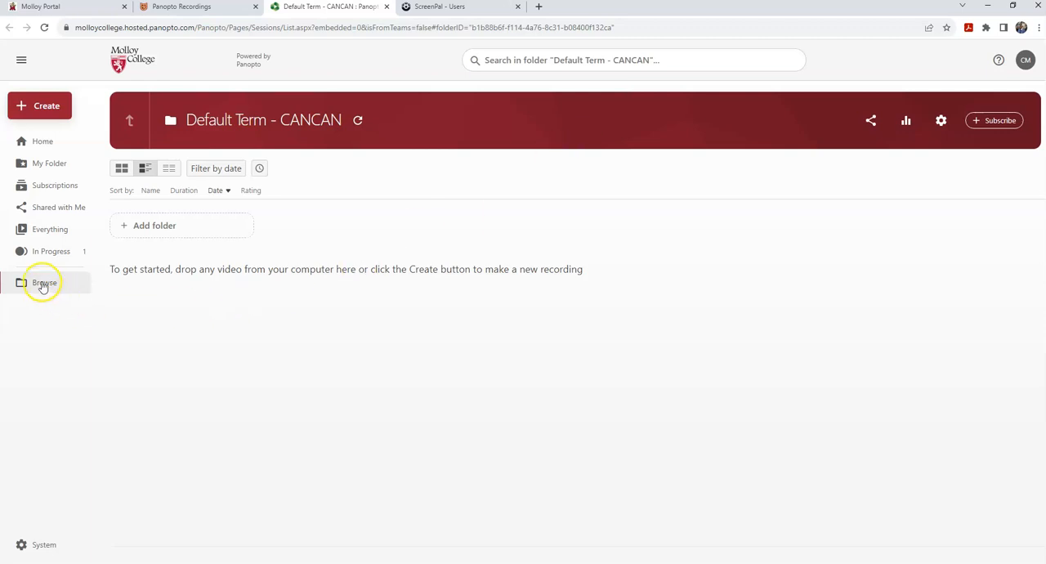
- Search all folders for 'te' and open Default Term - Teaching Template Playground
click(43, 281)
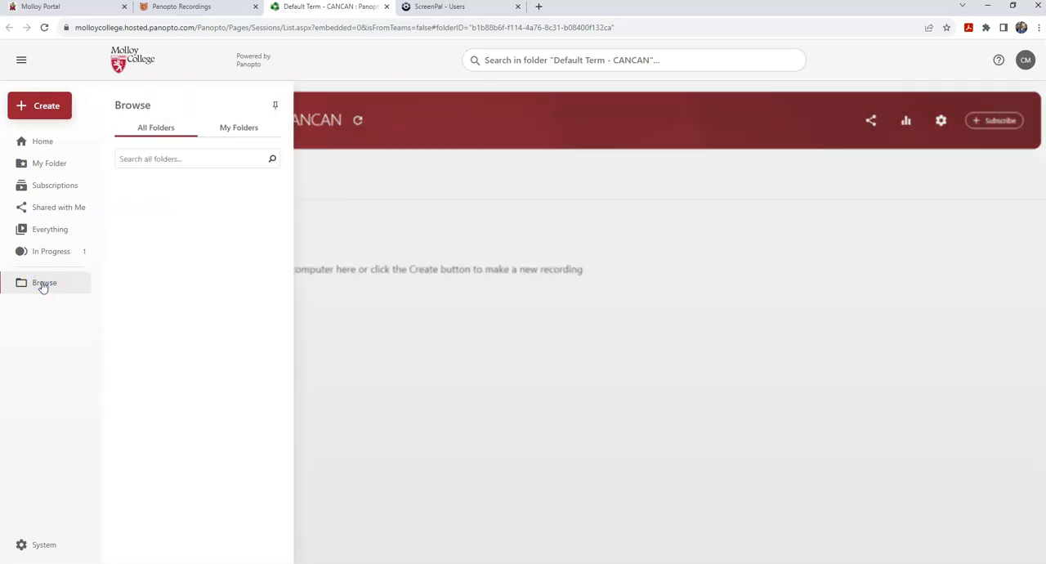
click(43, 282)
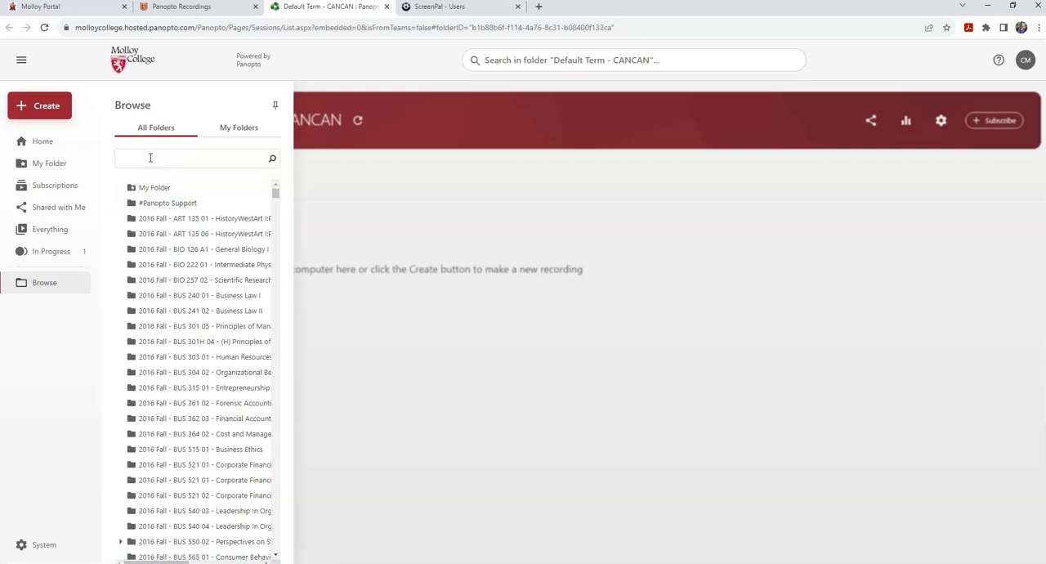
text(teaching template)
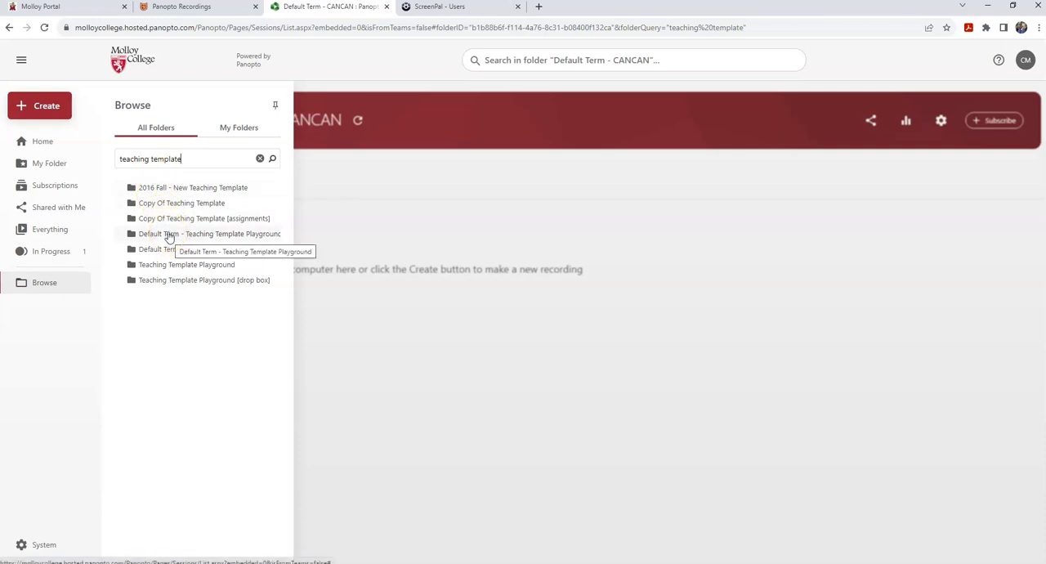
click(213, 233)
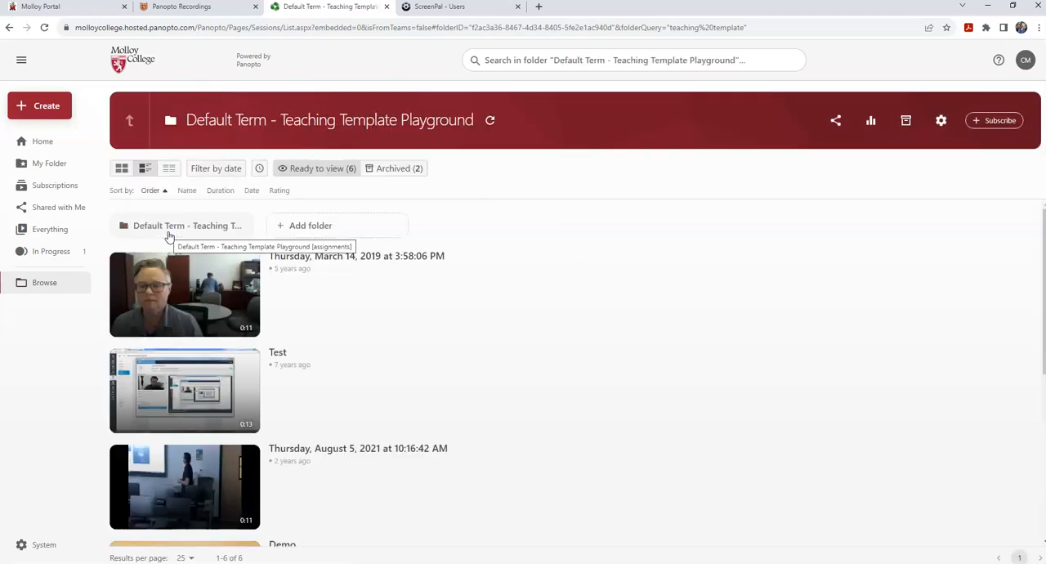
mouse_move(326, 317)
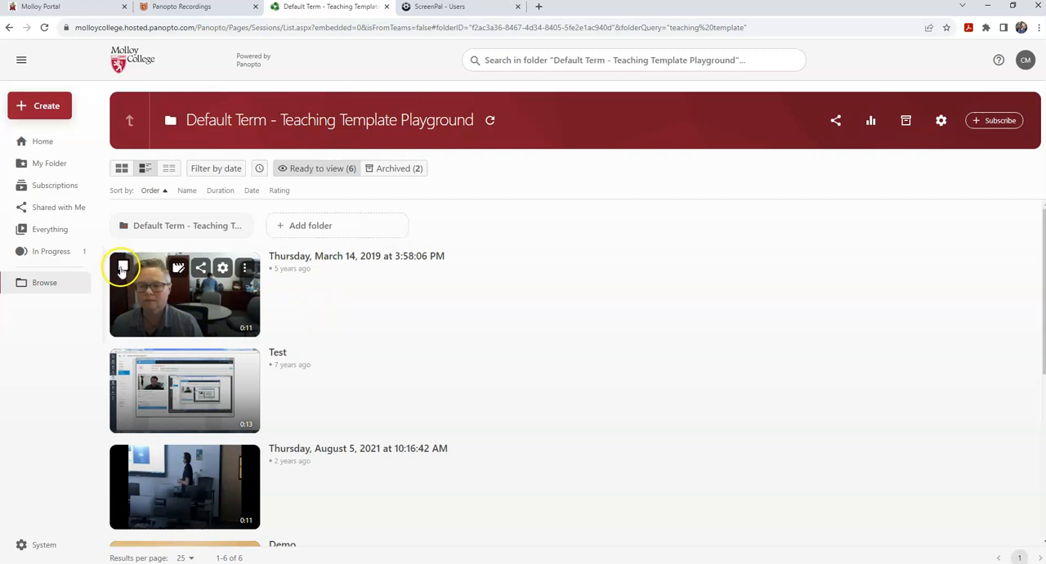
- Try Select All / None, then leave only the Thursday, March 14, 2019 recording checked
click(123, 268)
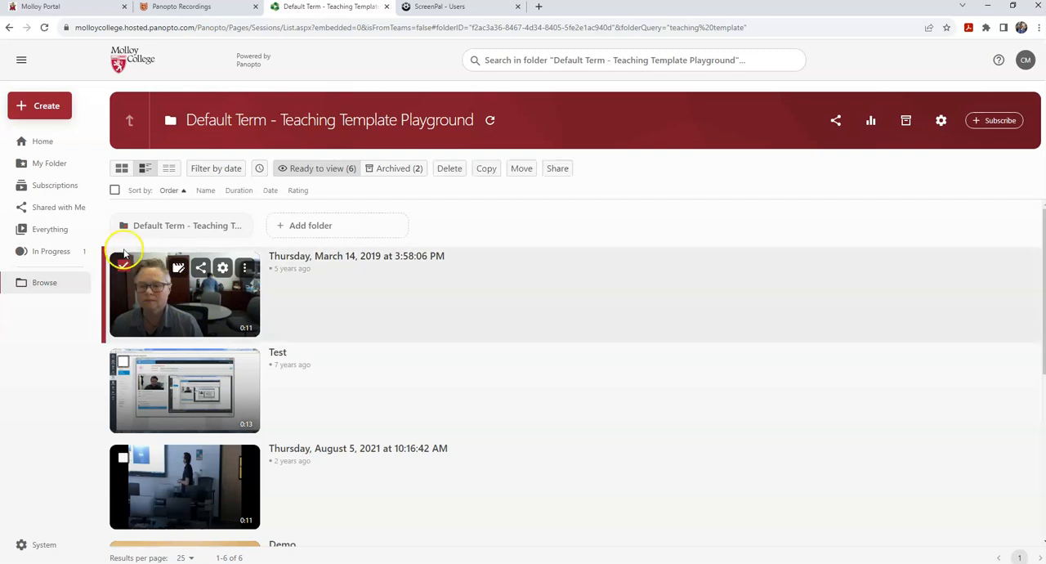
click(123, 265)
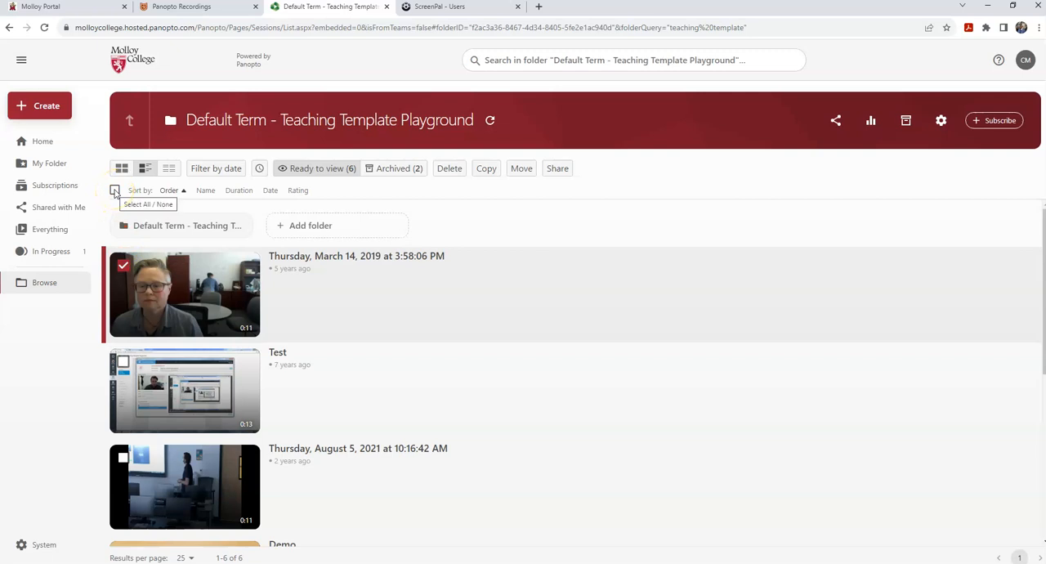
click(114, 189)
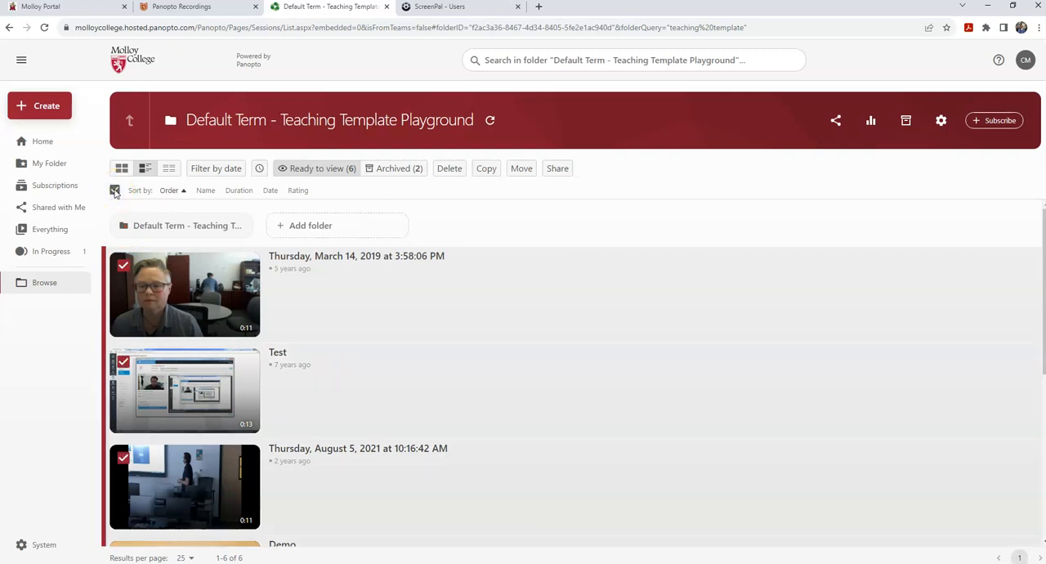
click(114, 190)
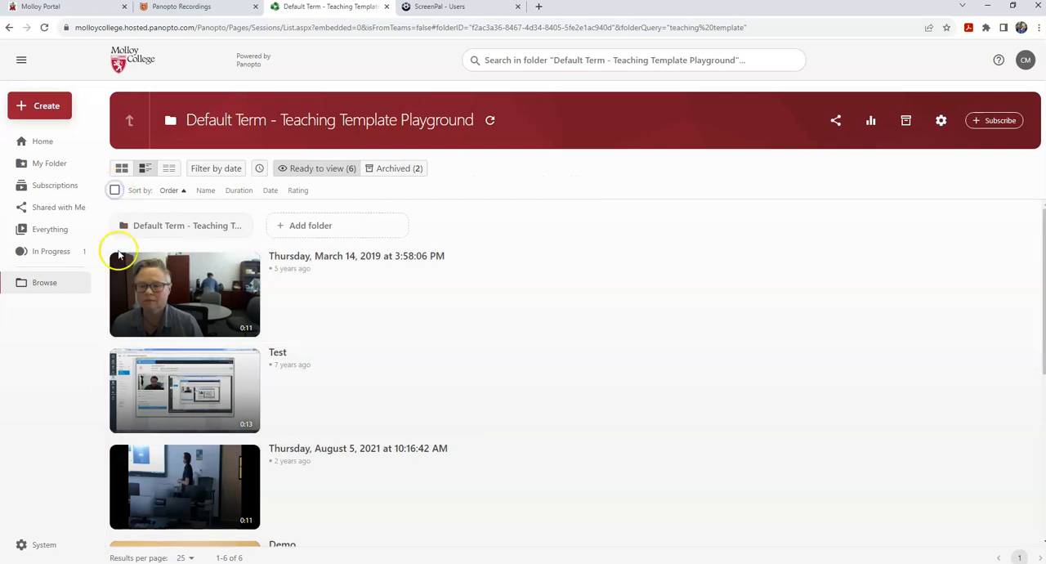
click(122, 265)
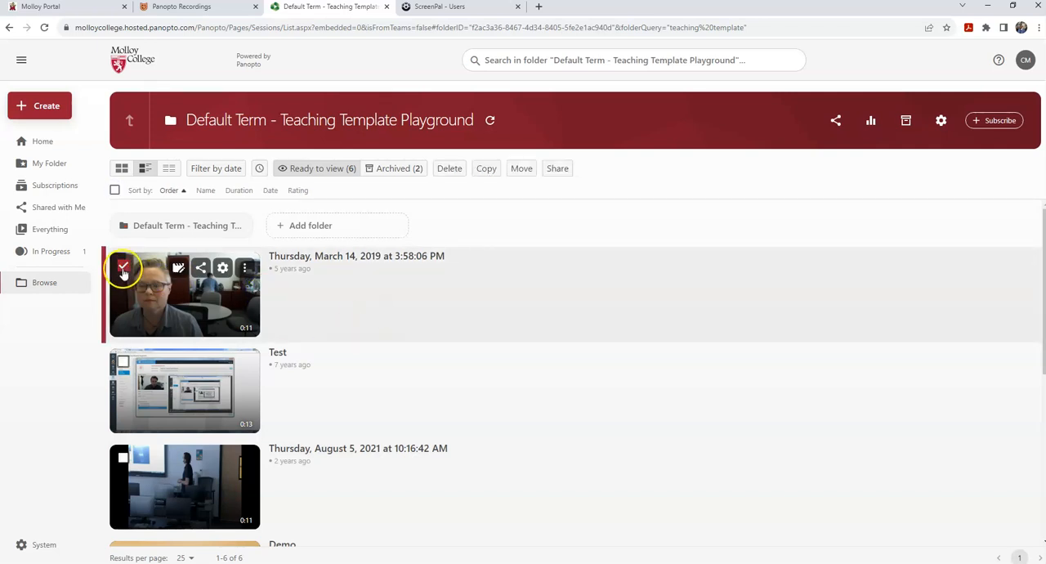
click(122, 268)
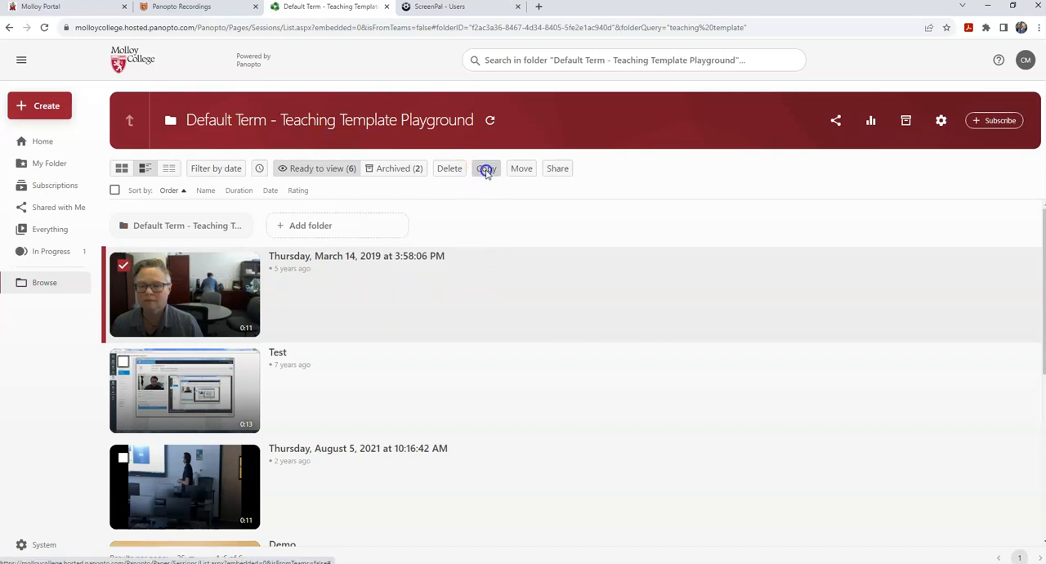
- Copy the selected recording, searching 'car' for the destination Default Term - CANCAN, and confirm
click(487, 168)
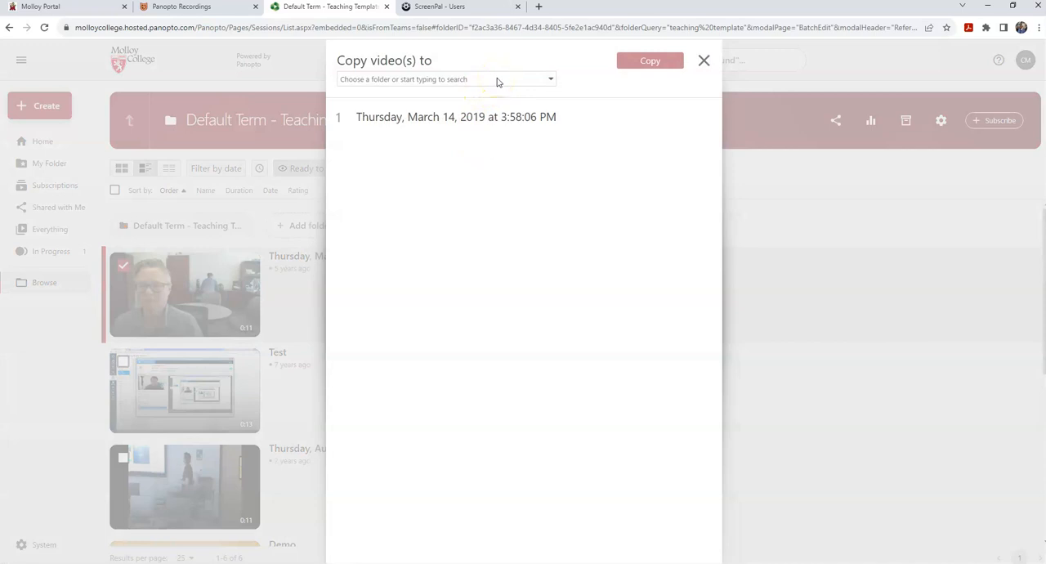
click(445, 78)
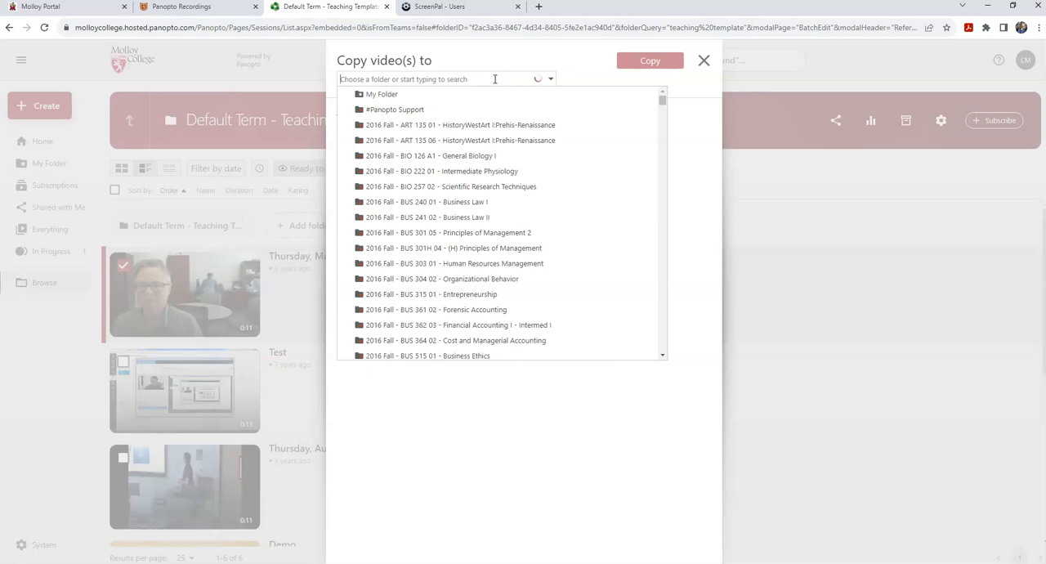
text(car)
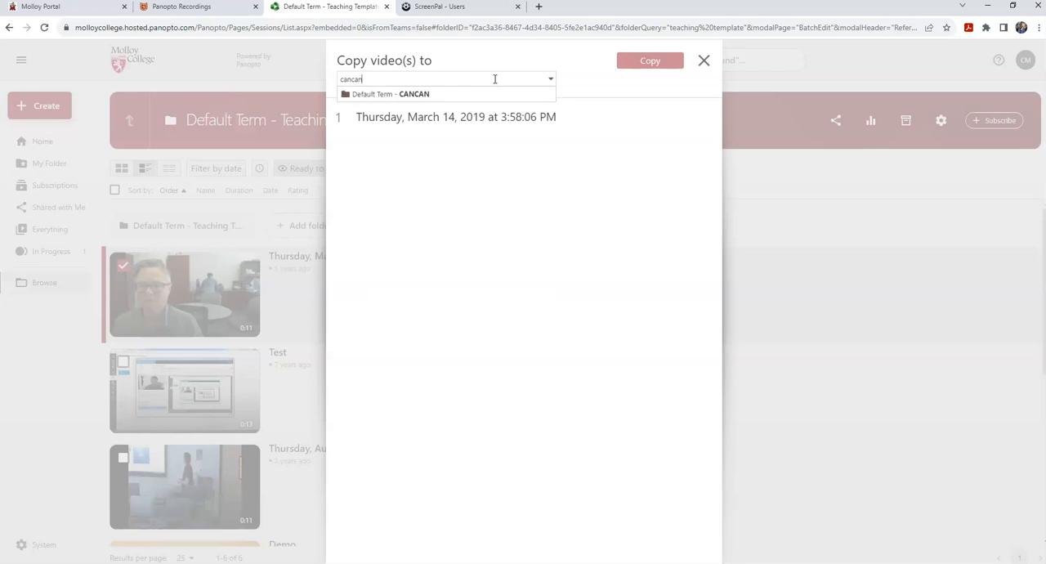
click(389, 93)
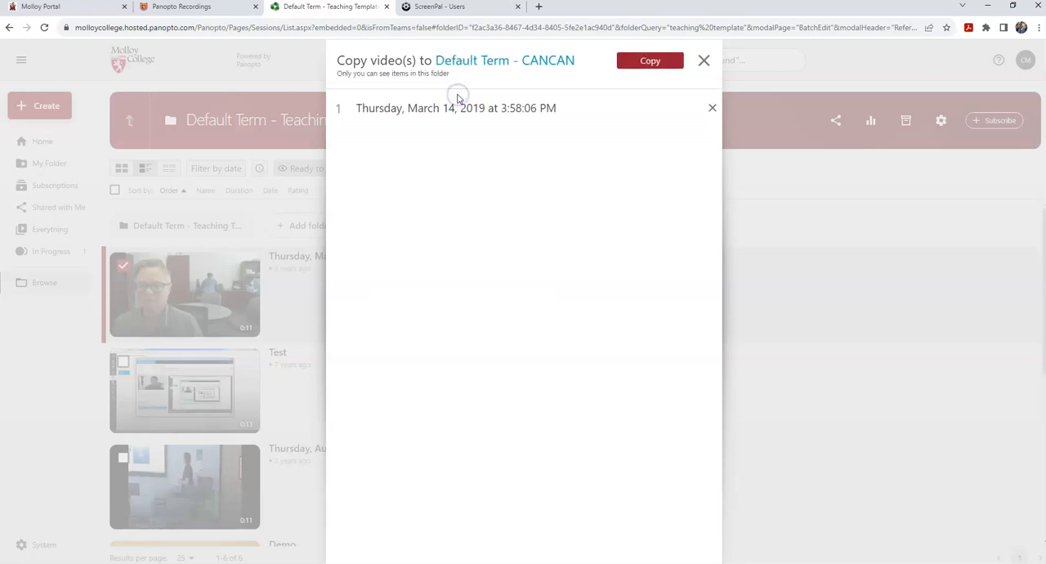
mouse_move(554, 70)
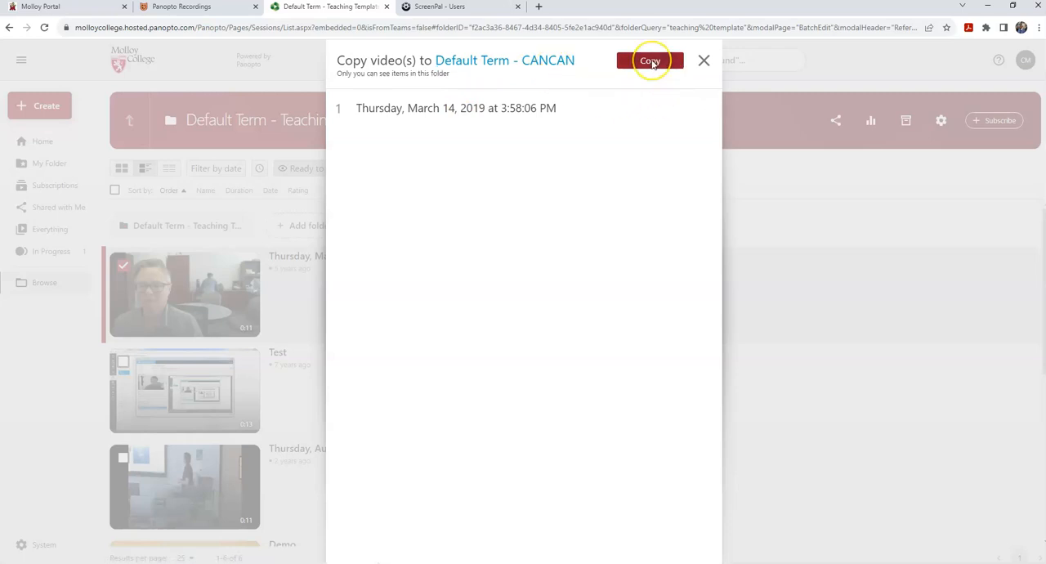
click(651, 61)
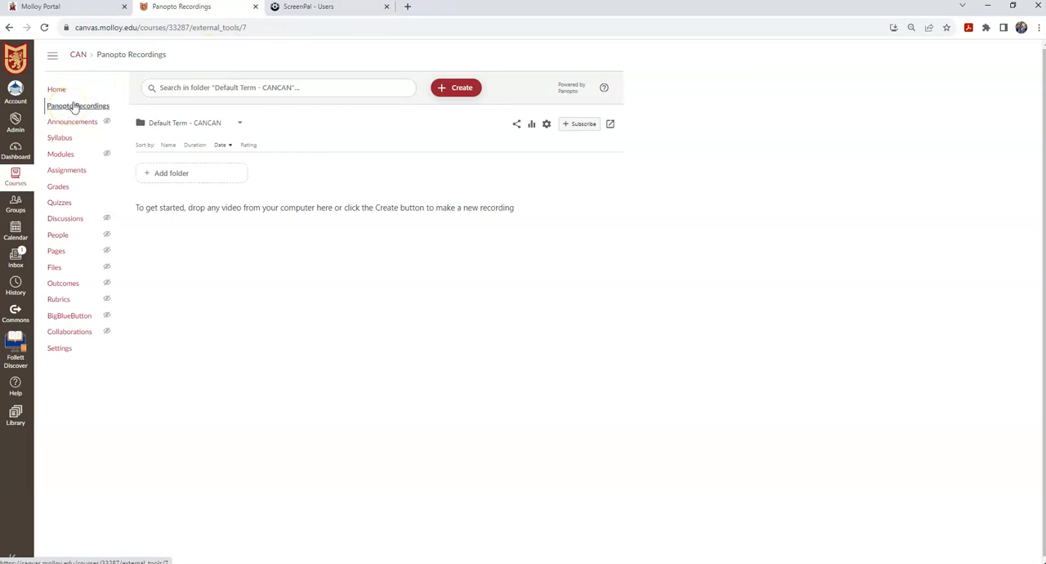
- Reload the course's Panopto Recordings so the copied March 14, 2019 recording is listed
click(79, 105)
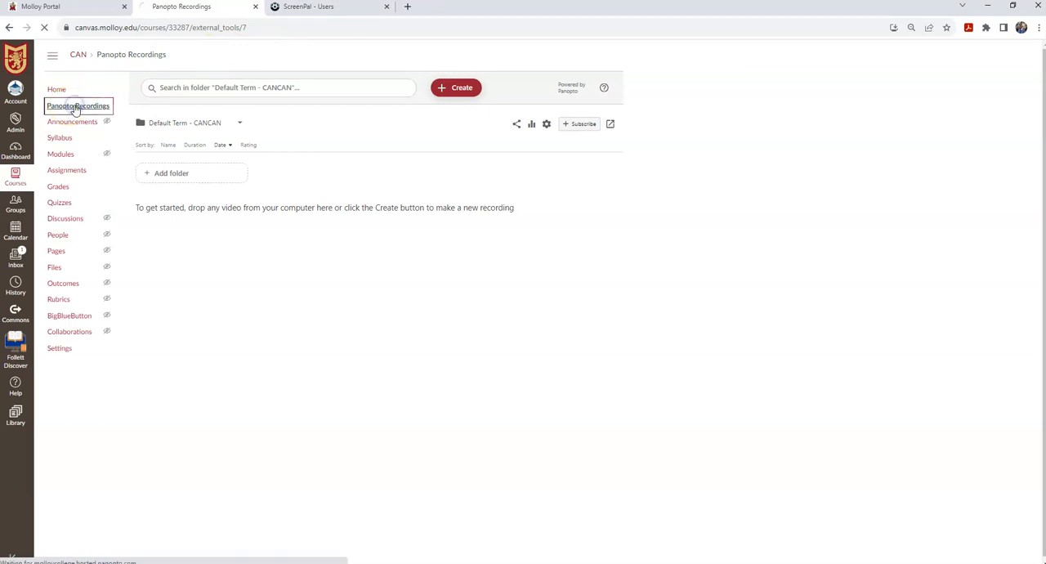
click(78, 105)
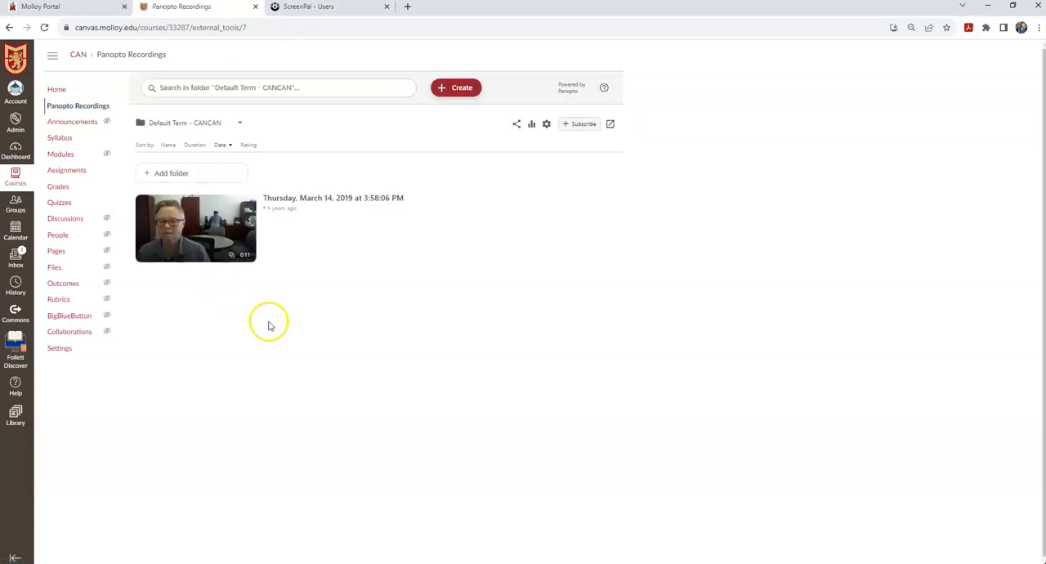
mouse_move(188, 236)
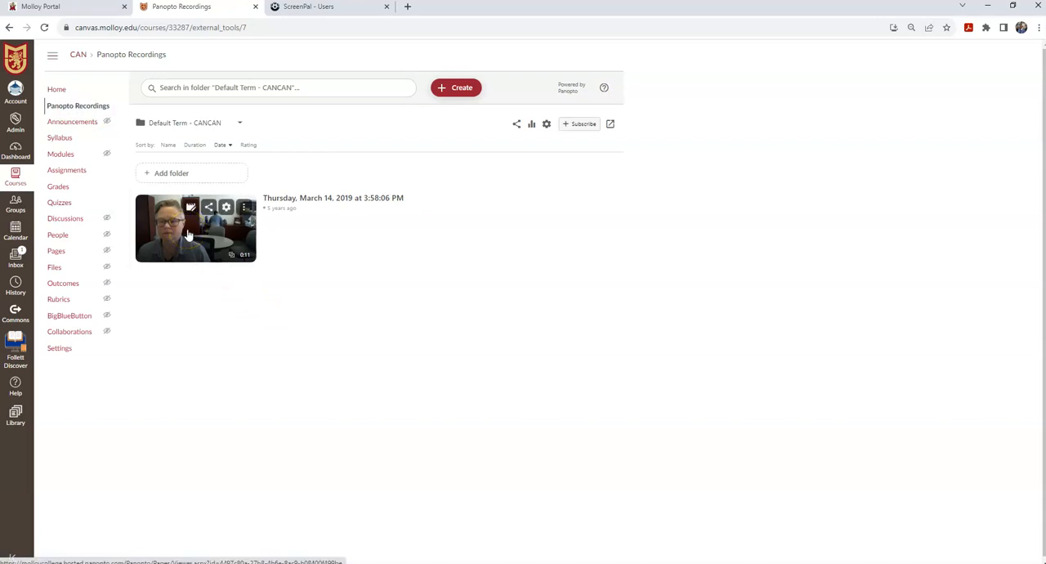